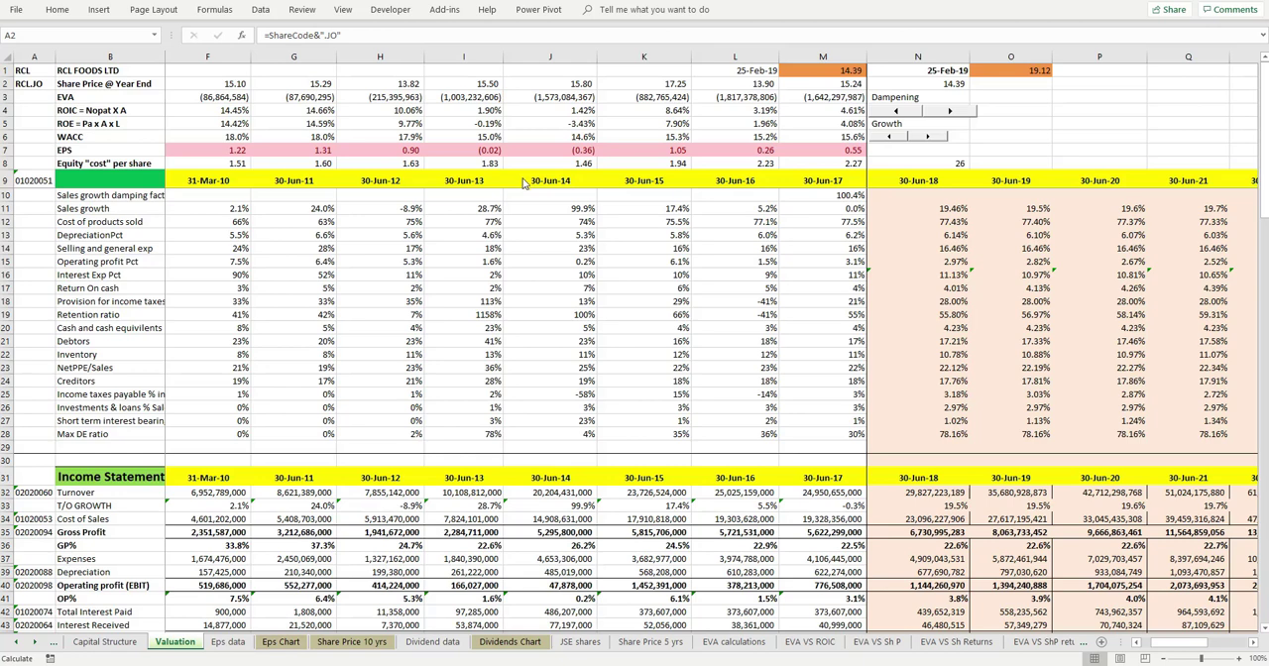
mouse_move(560, 258)
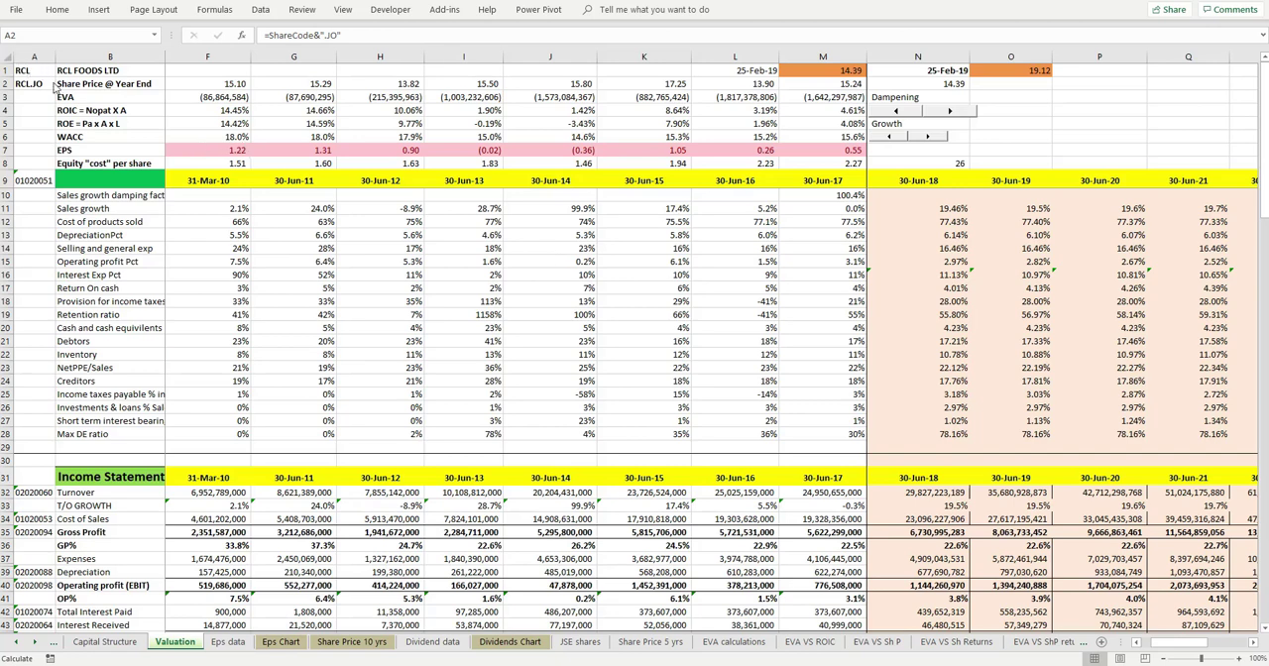
mouse_move(282, 181)
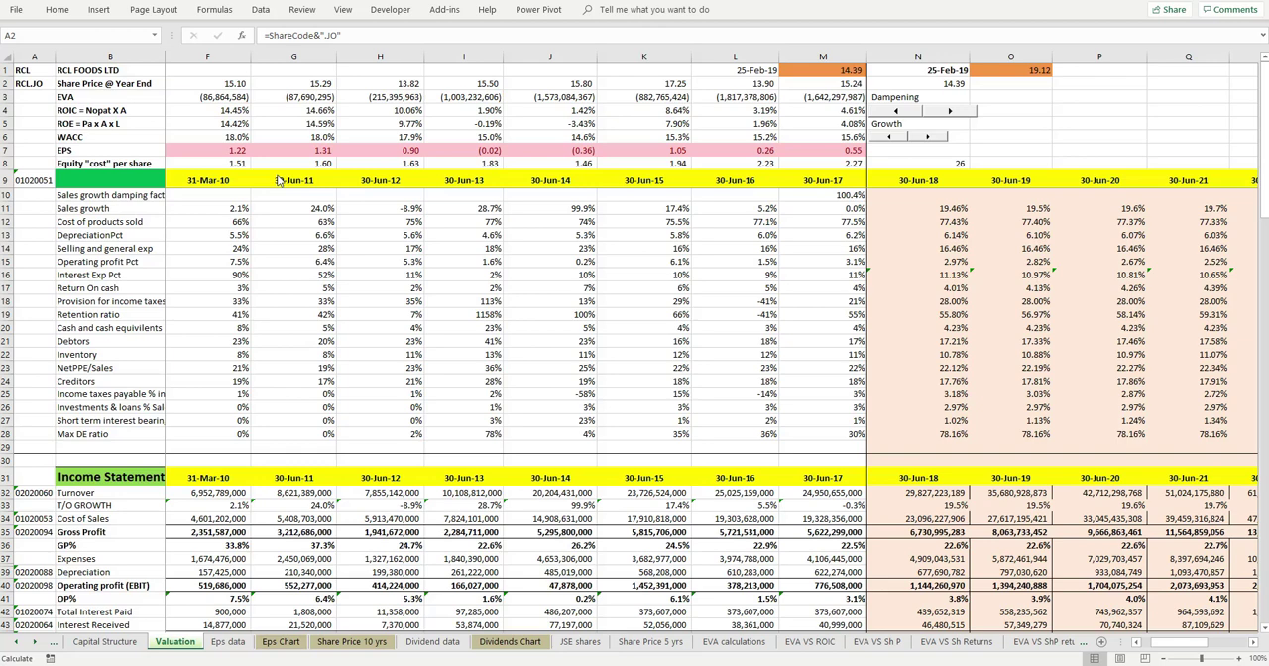
mouse_move(36, 71)
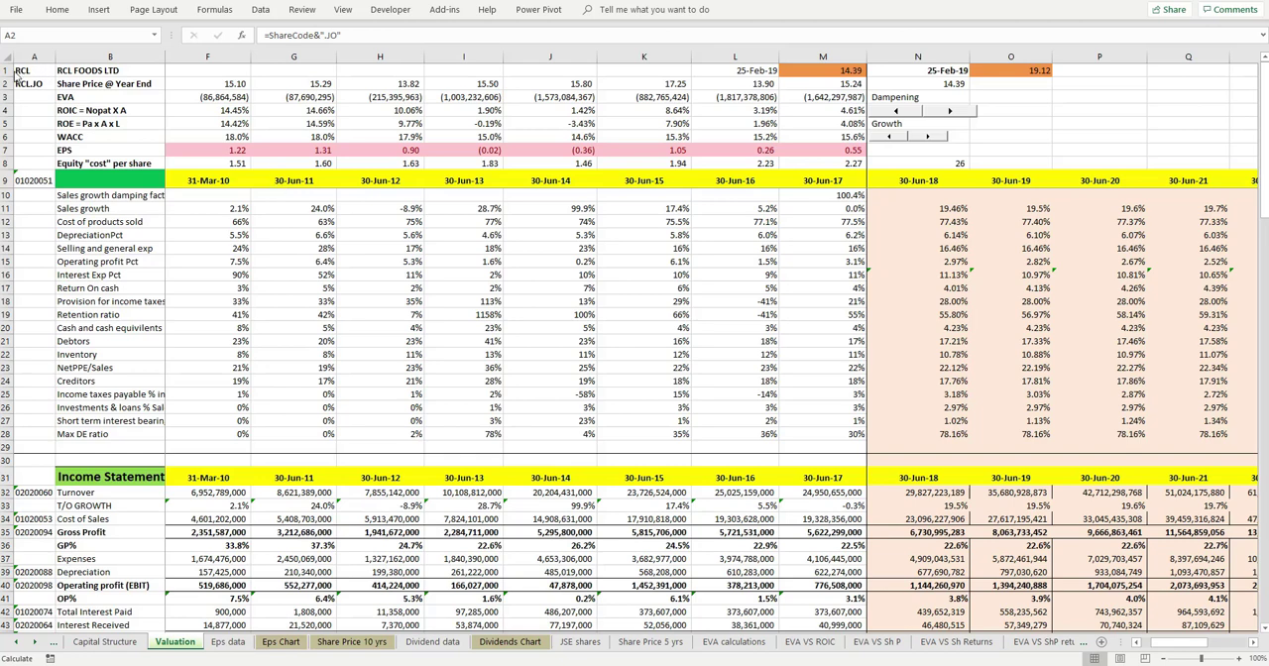
mouse_move(22, 79)
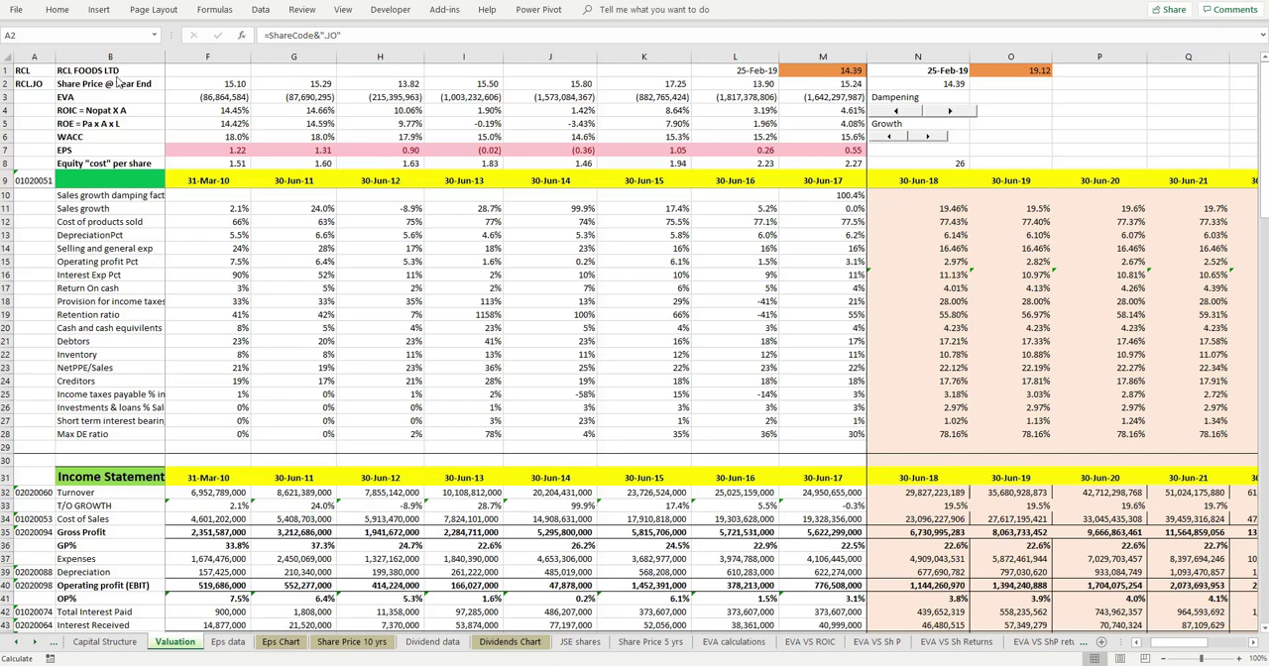
mouse_move(260, 97)
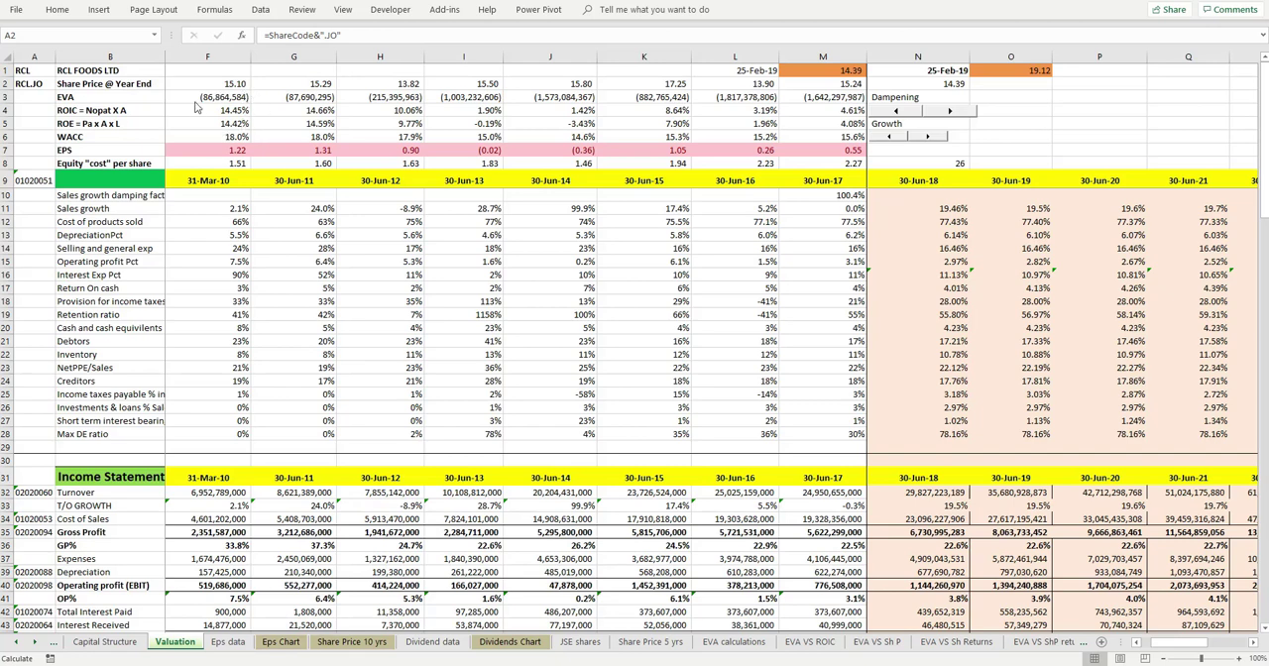
mouse_move(809, 82)
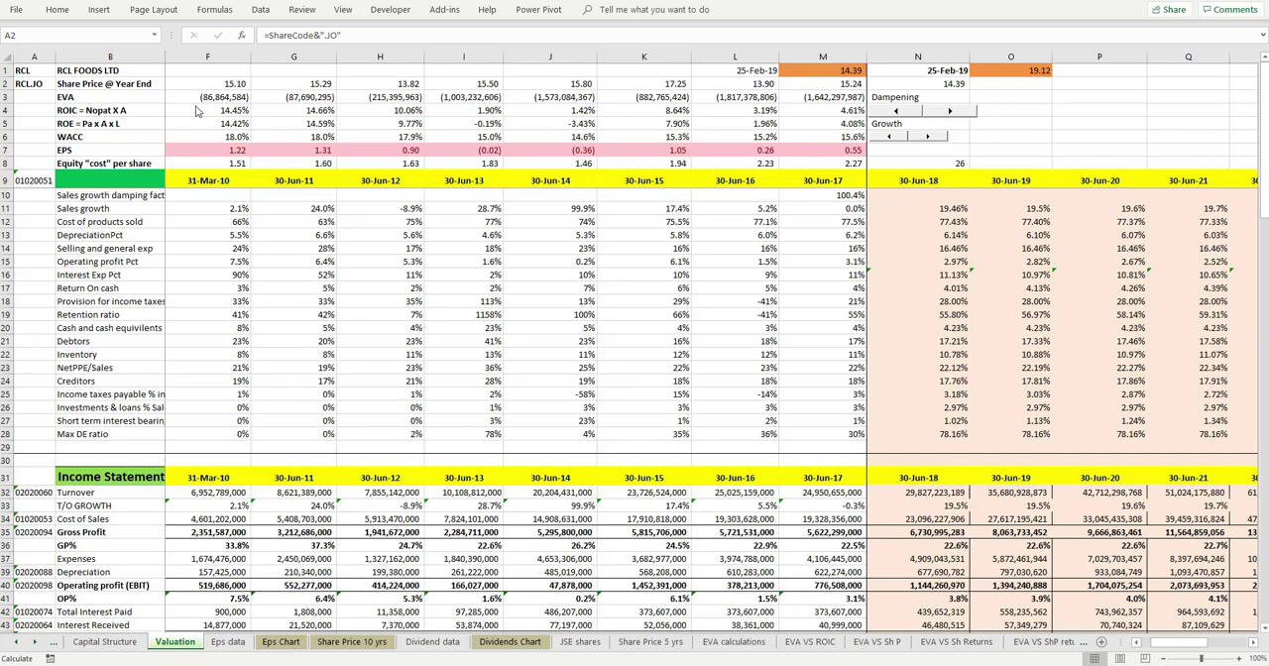
mouse_move(198, 109)
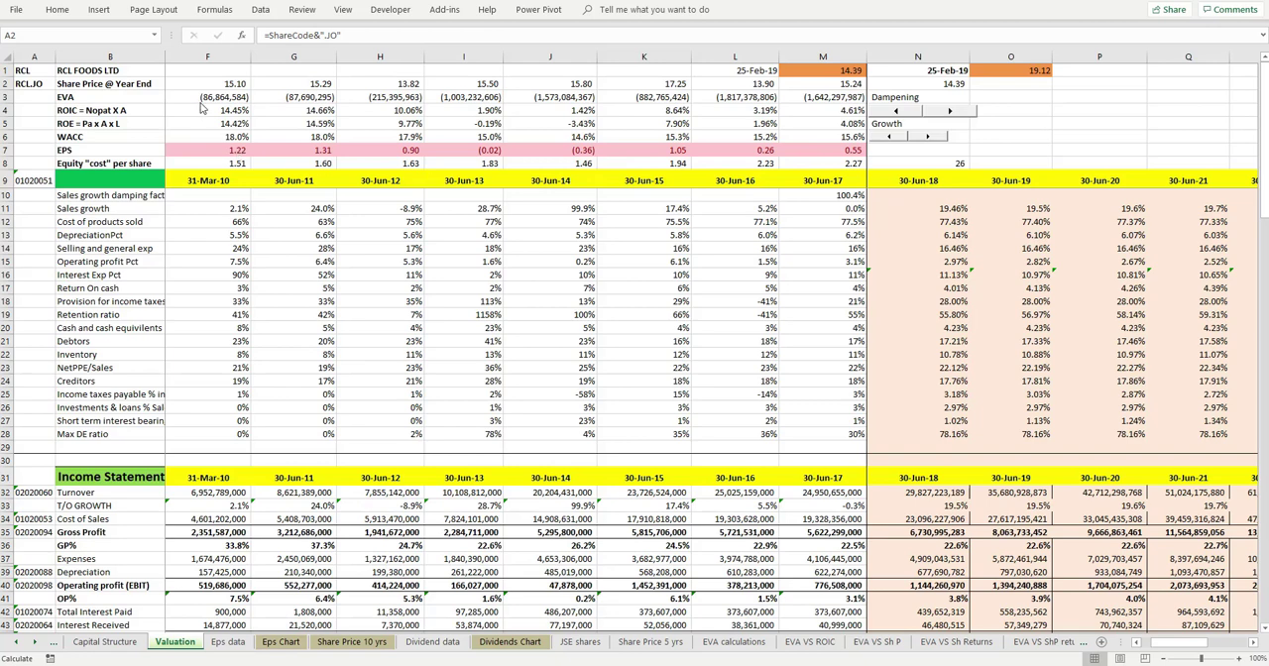
mouse_move(547, 345)
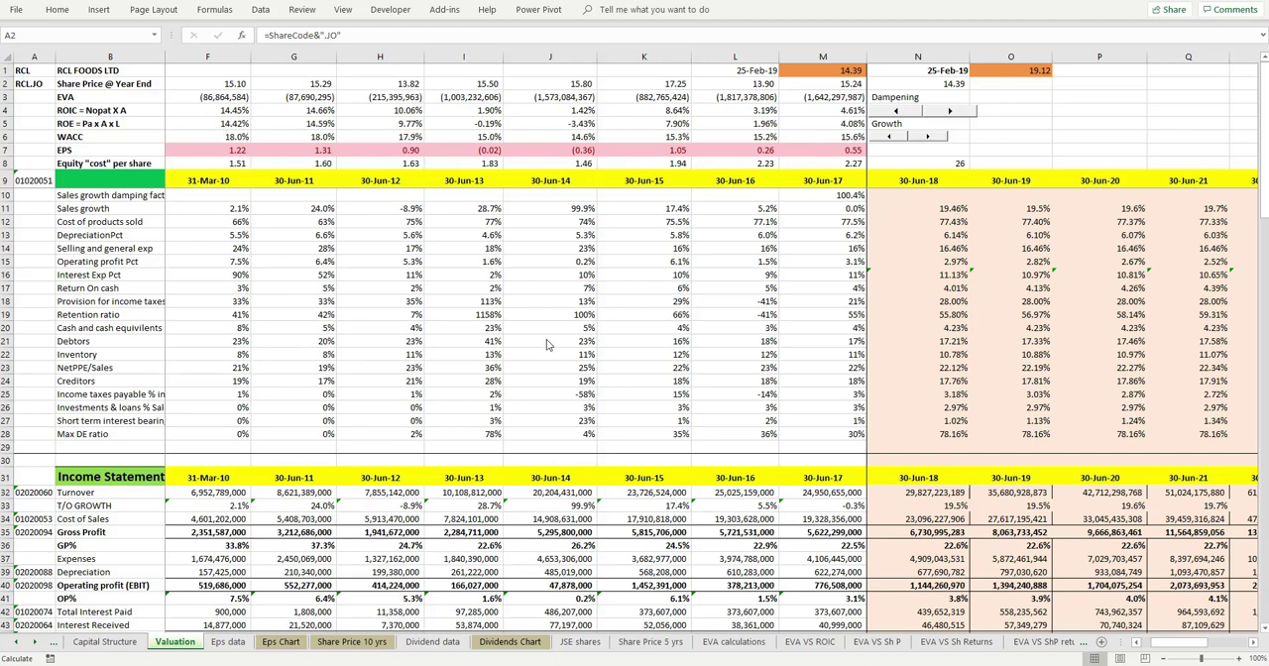
mouse_move(736, 270)
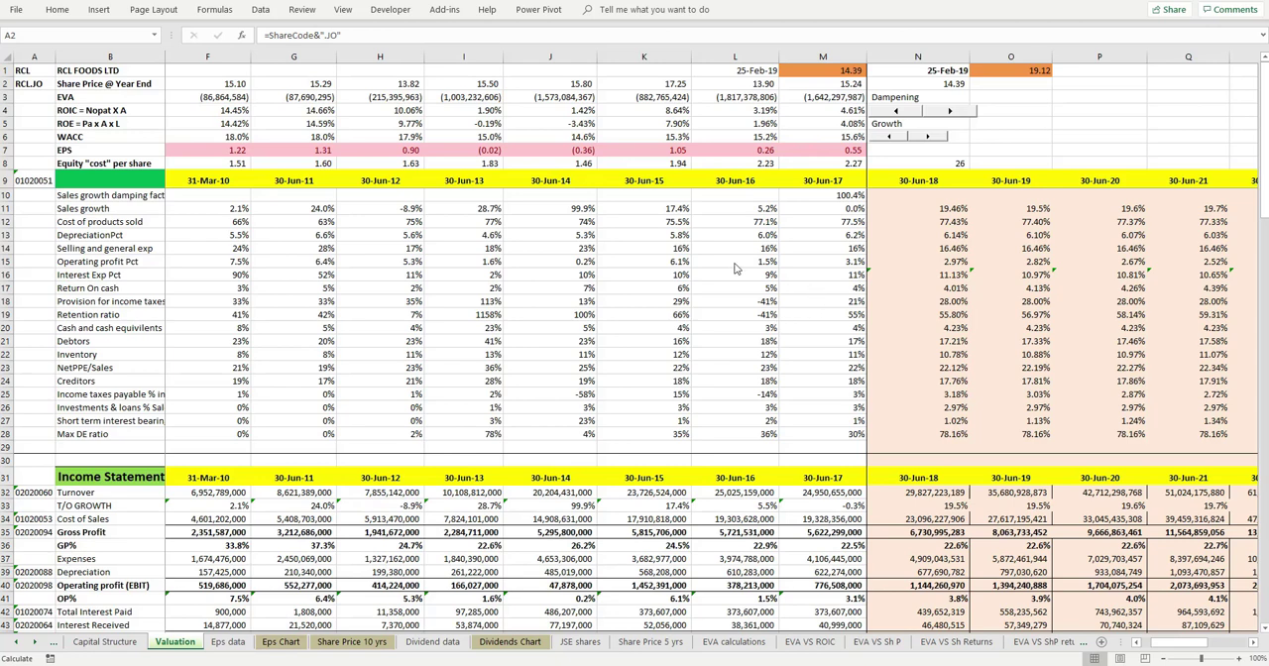
mouse_move(599, 284)
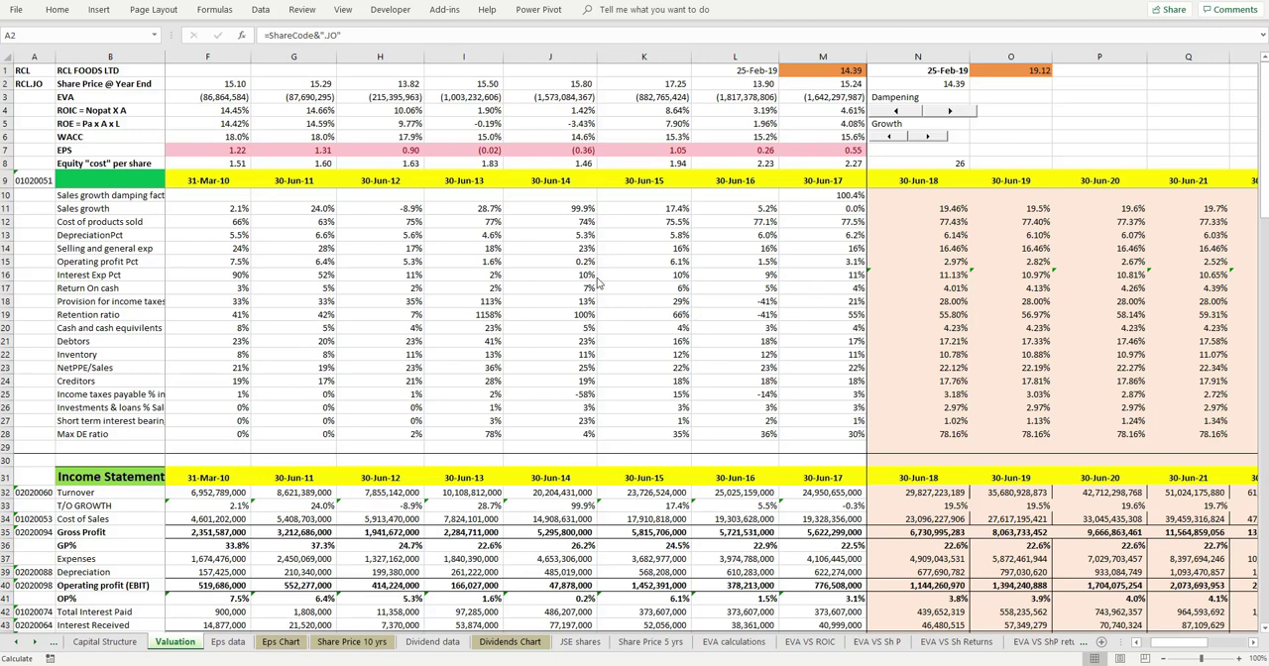
scroll("down", 3)
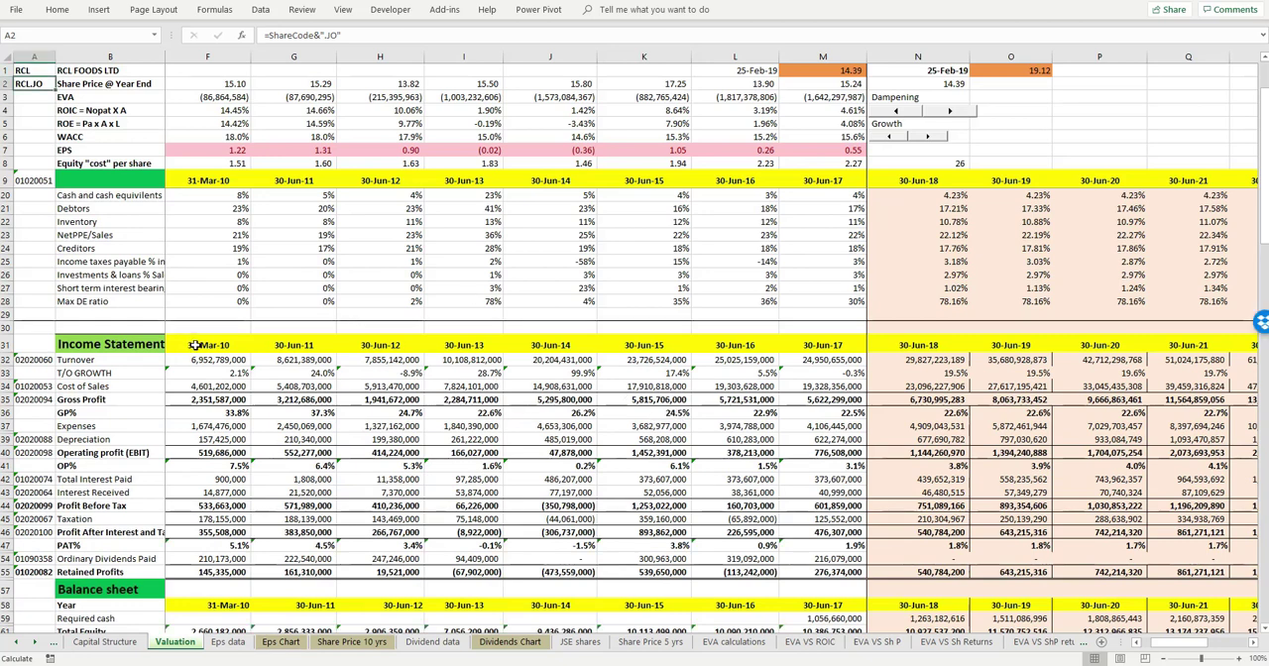
left_click(206, 359)
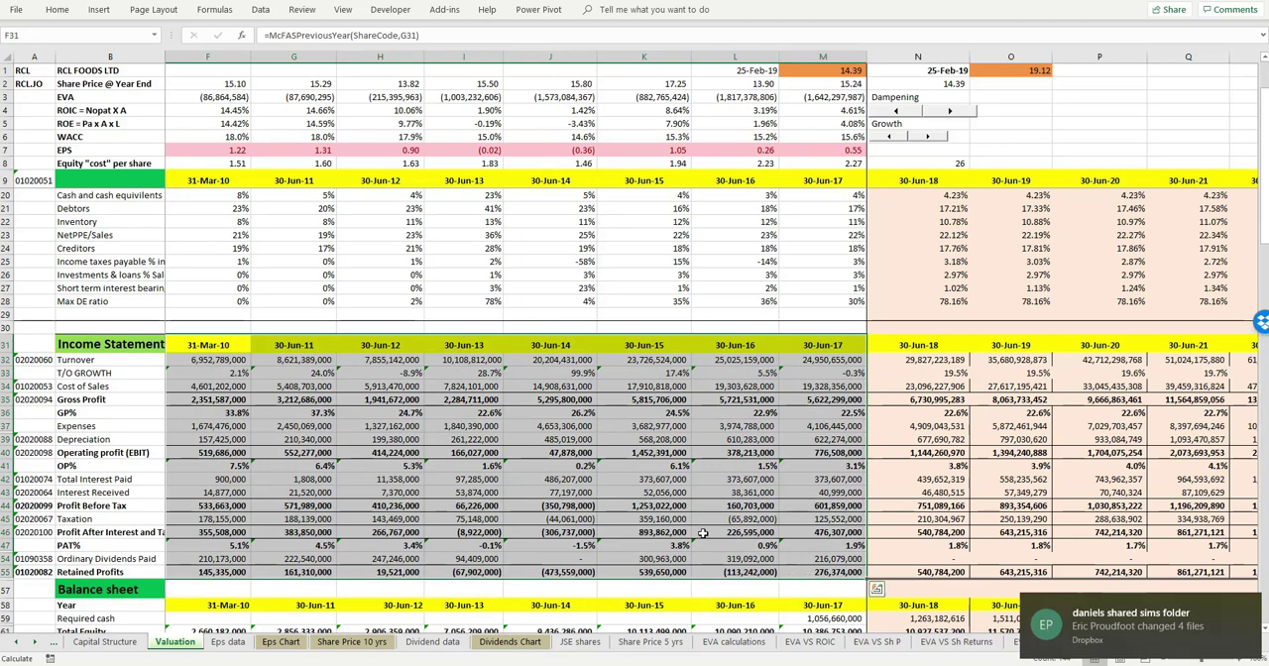
scroll("down", 3)
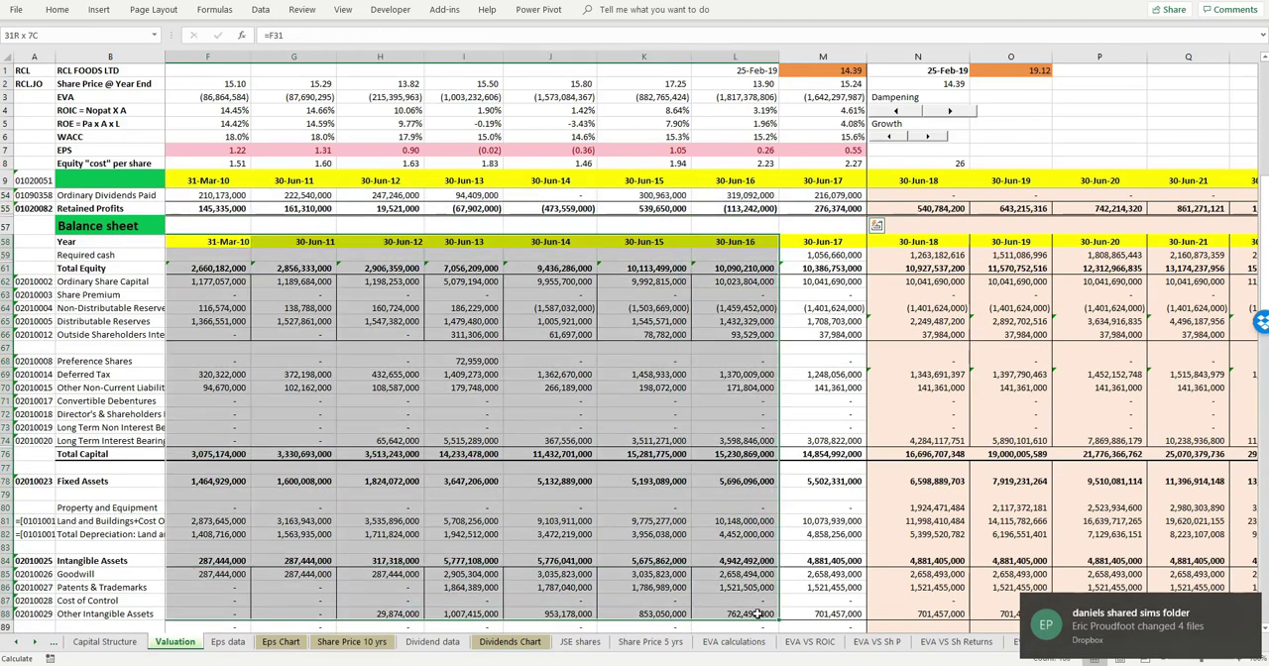
scroll("down", 3)
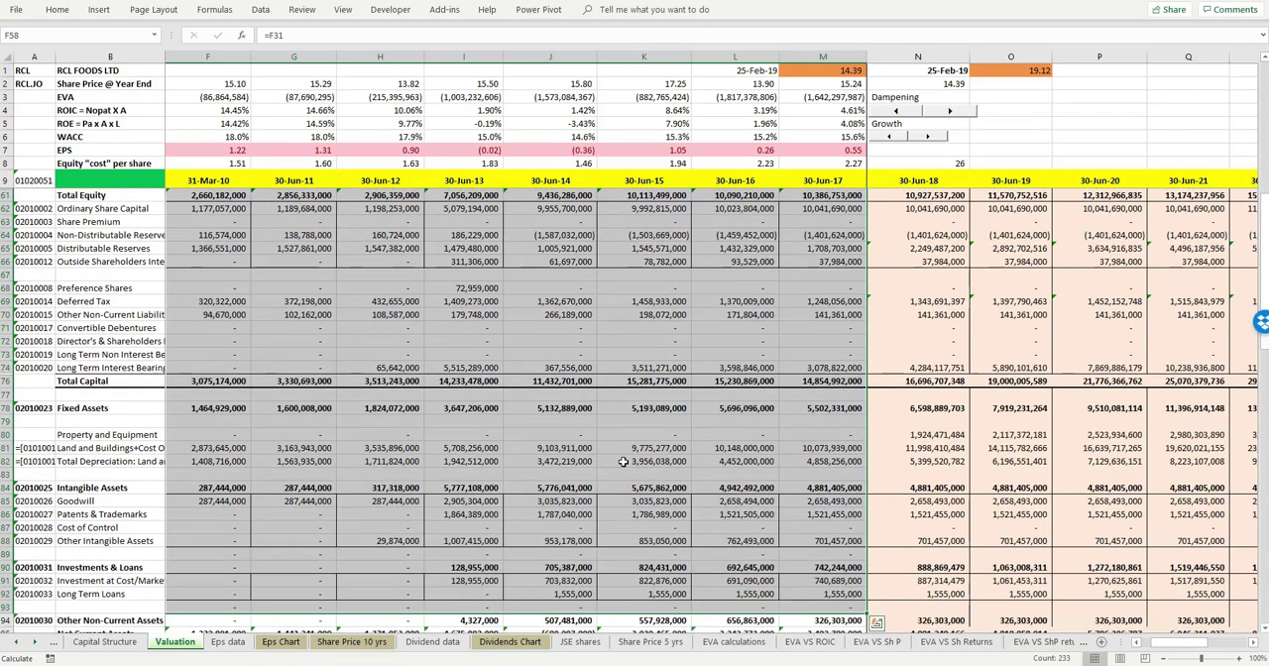
scroll("down", 3)
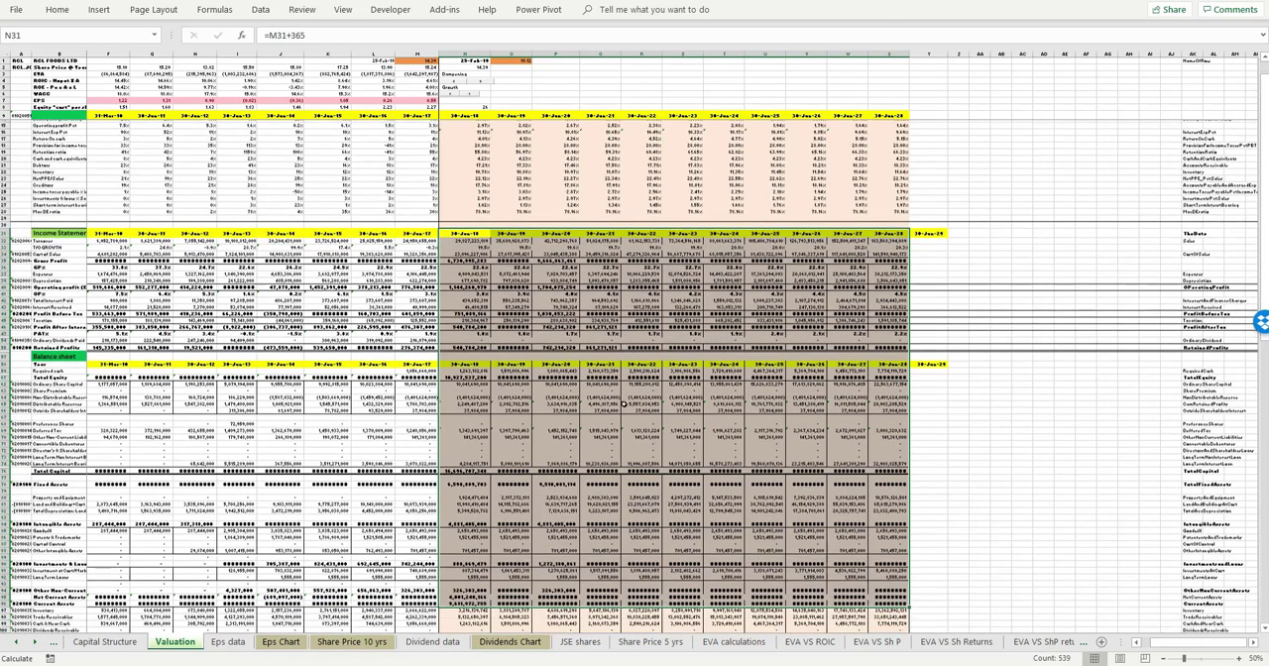
scroll("down", 3)
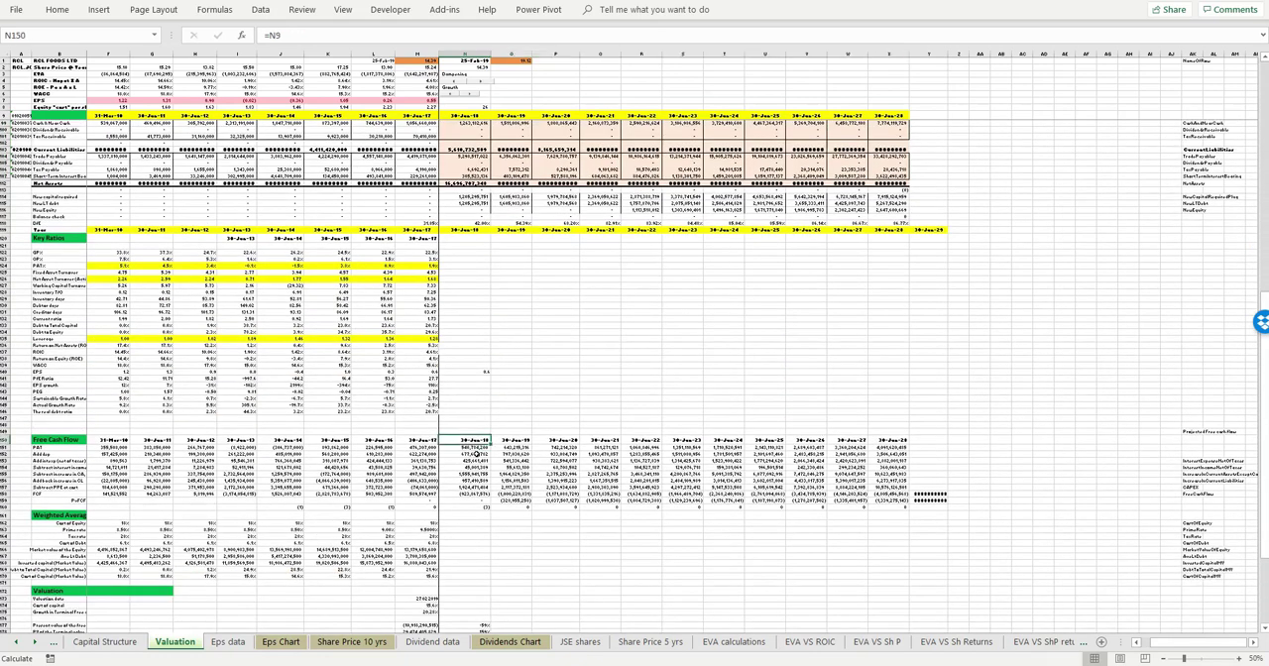
left_click_drag(456, 440, 948, 513)
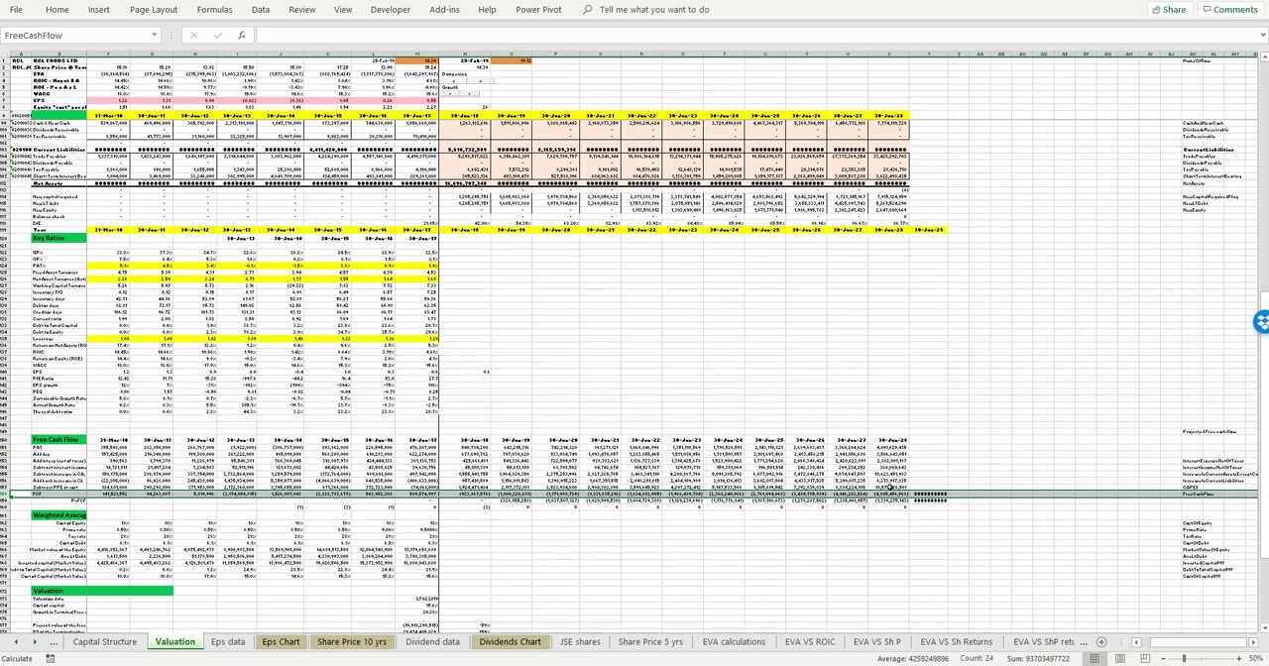
mouse_move(890, 512)
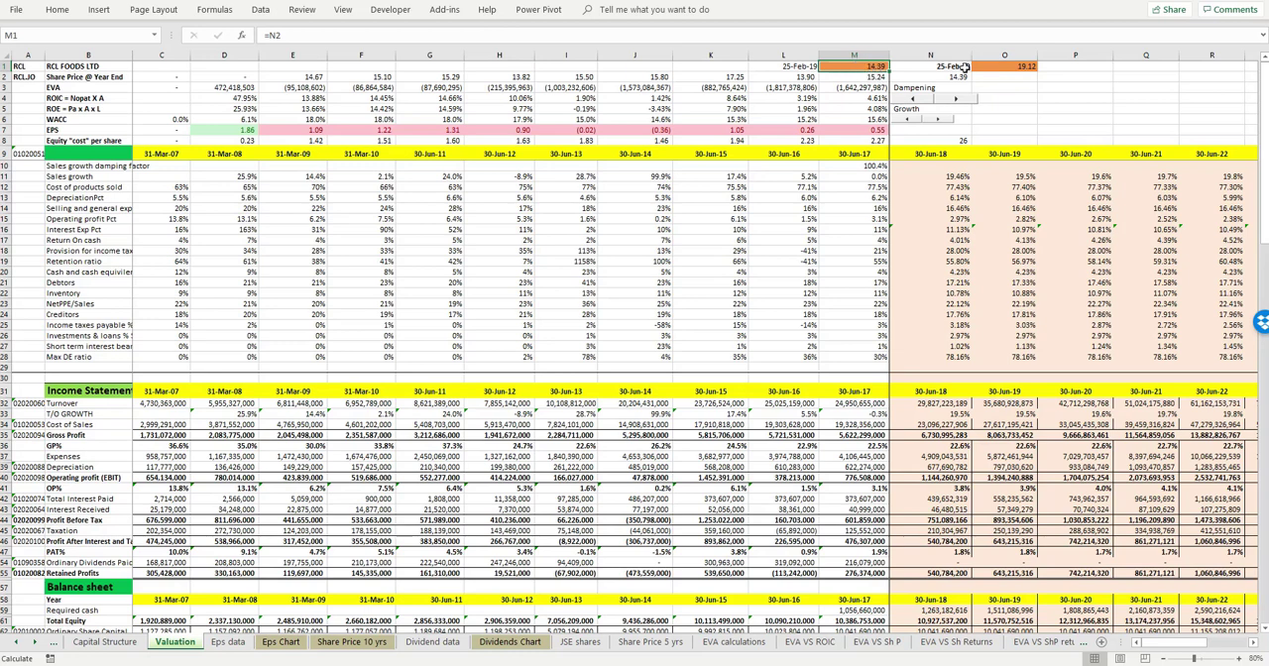
left_click(1003, 68)
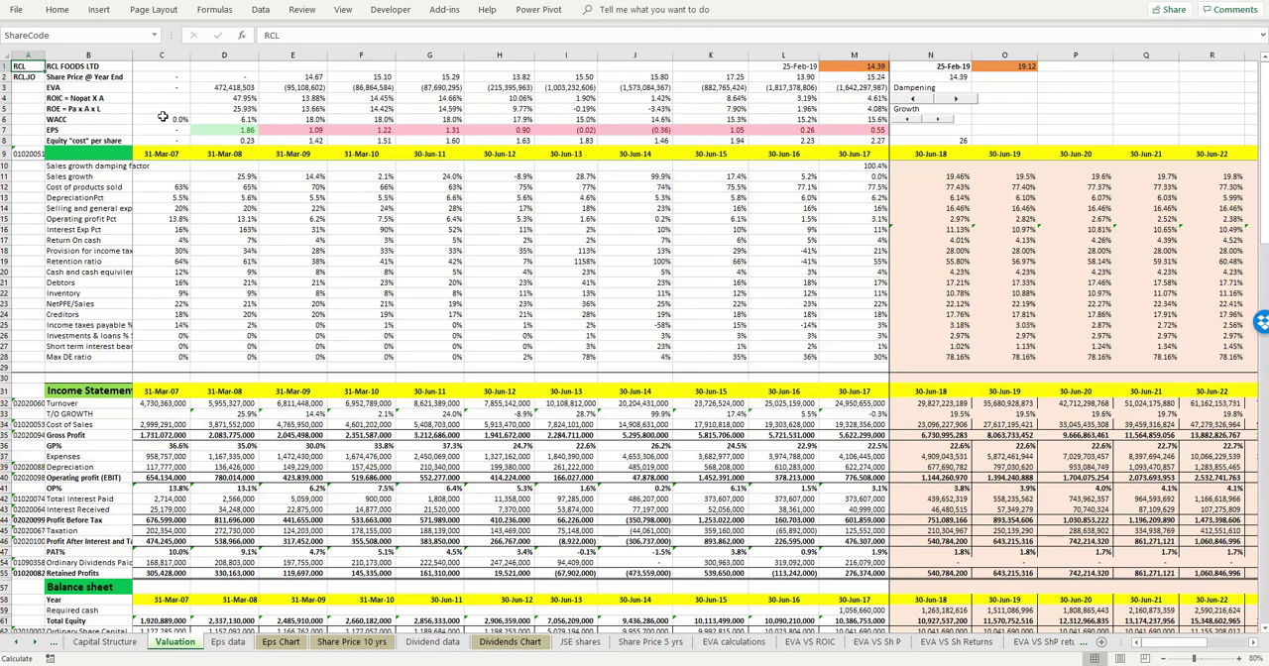
type("BLU")
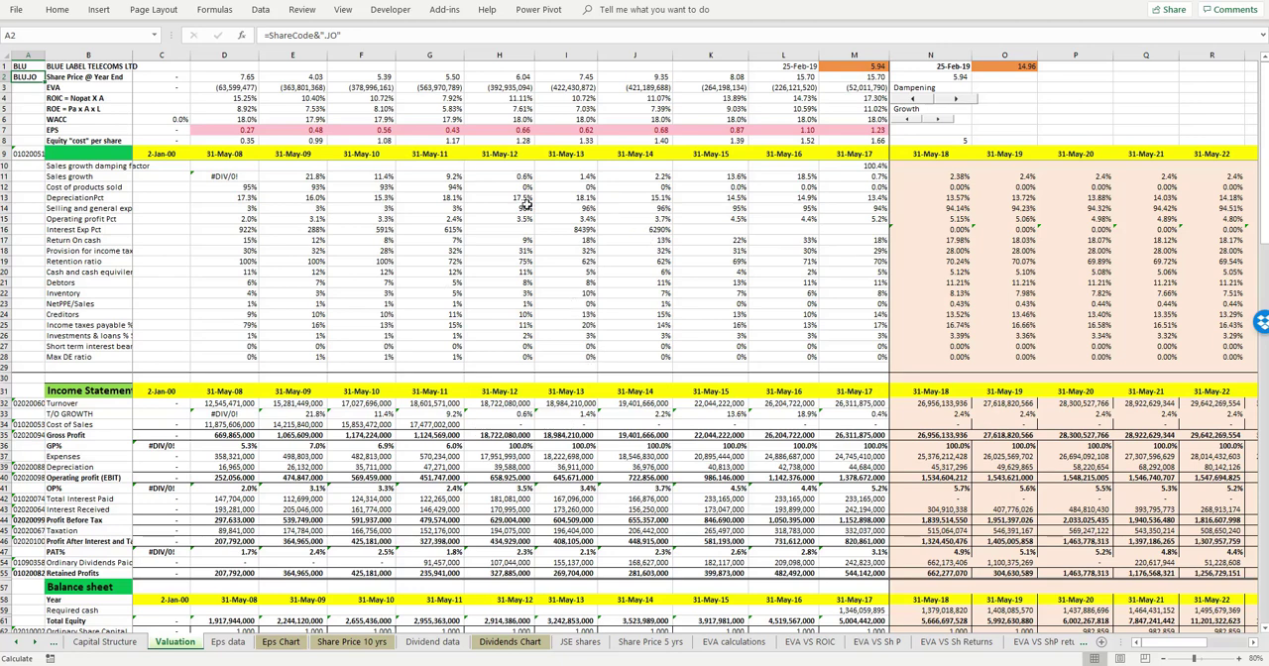
mouse_move(1061, 204)
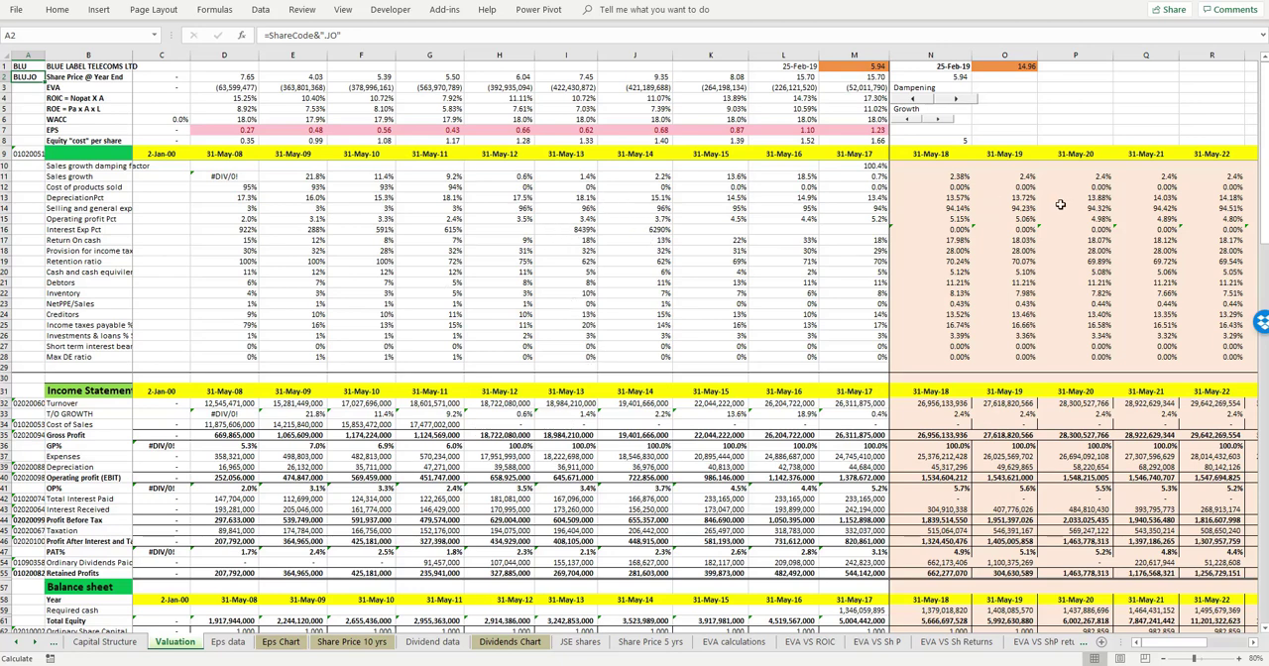
mouse_move(1142, 277)
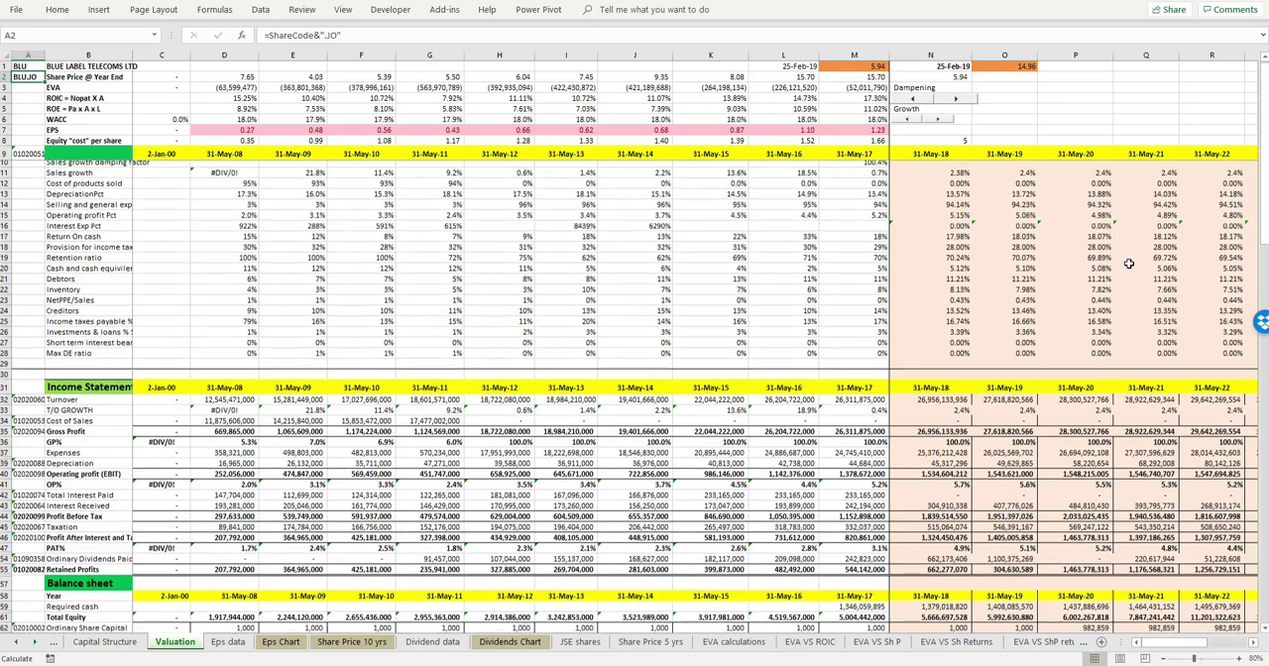
scroll("down", 3)
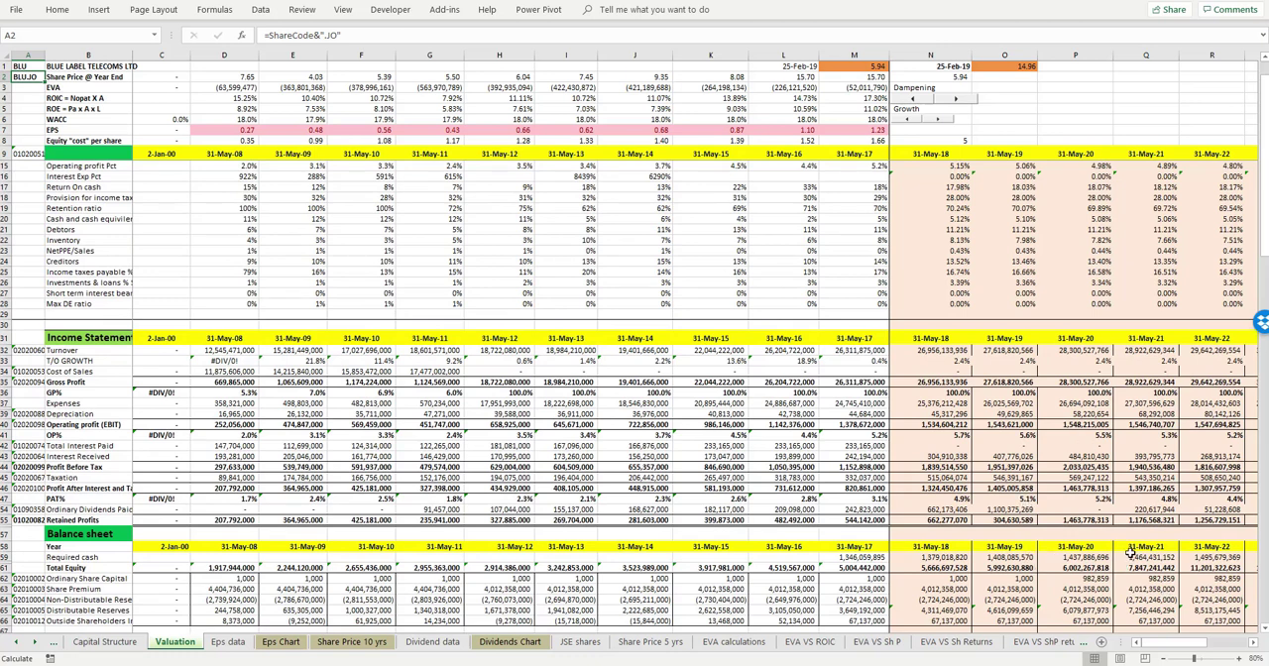
mouse_move(1110, 533)
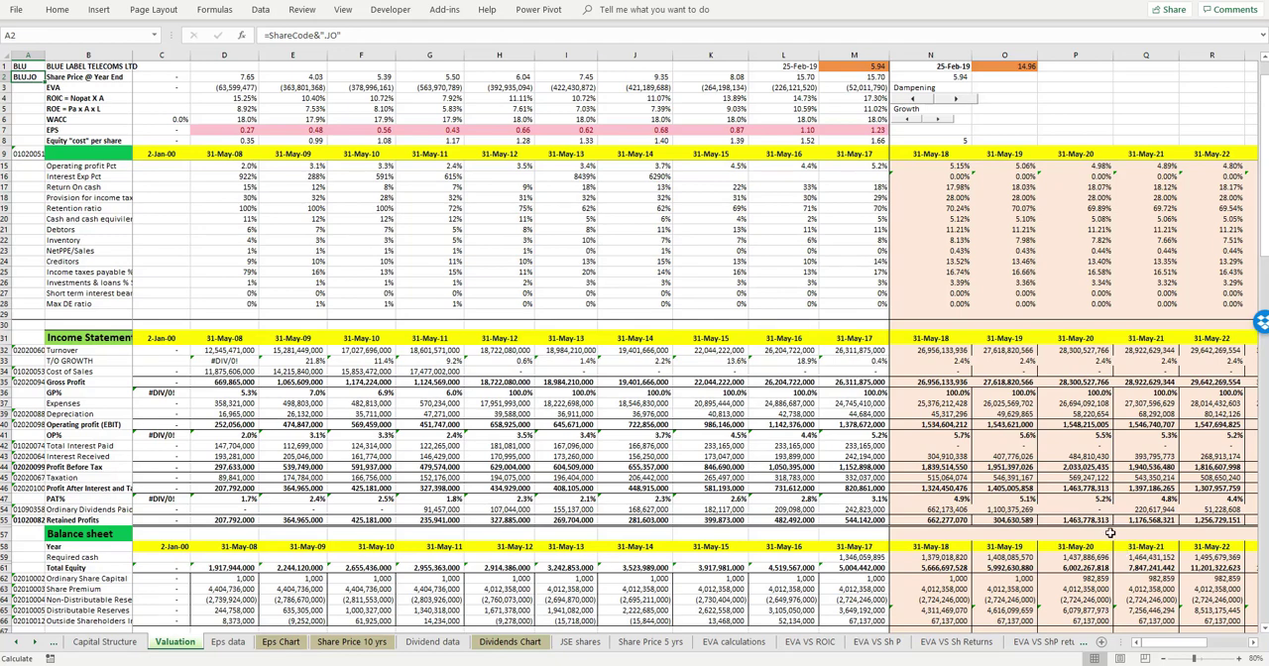
scroll("down", 3)
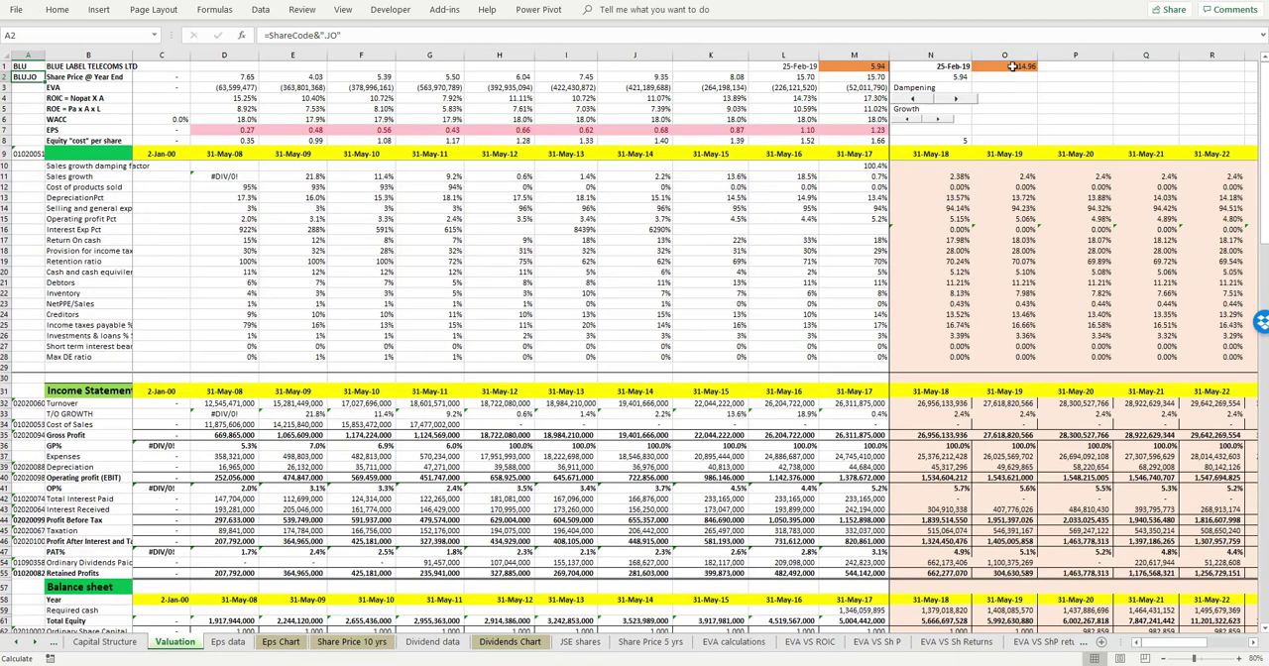
left_click(1003, 66)
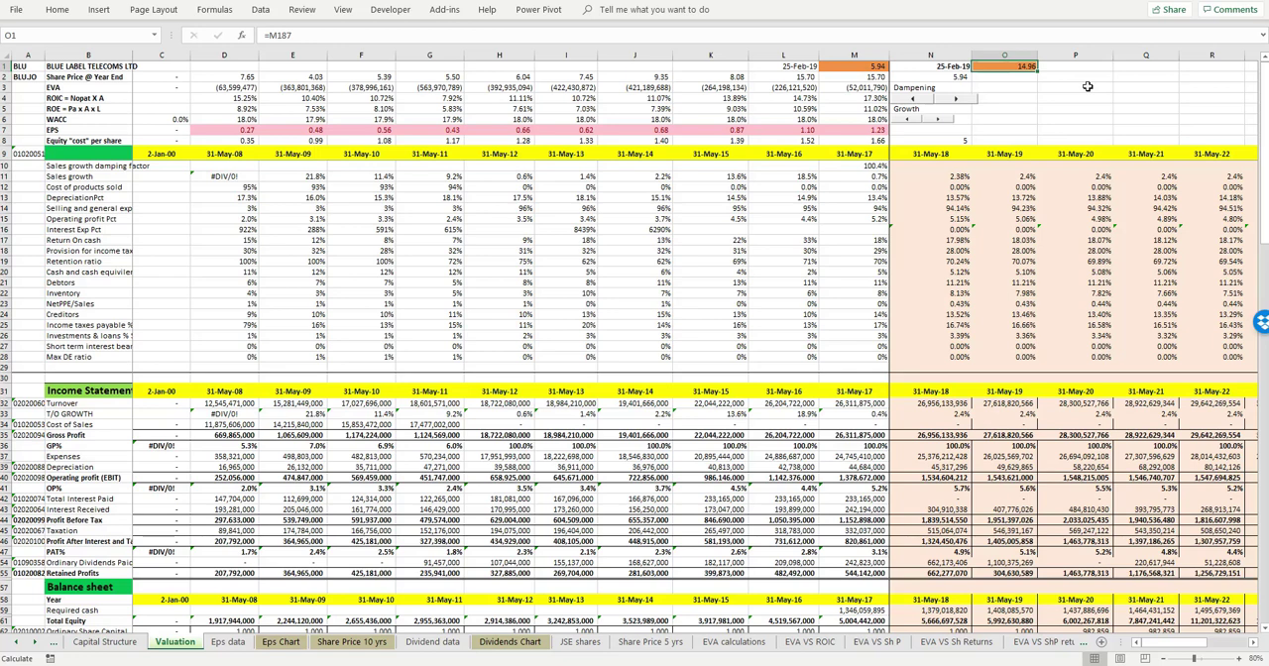
mouse_move(246, 138)
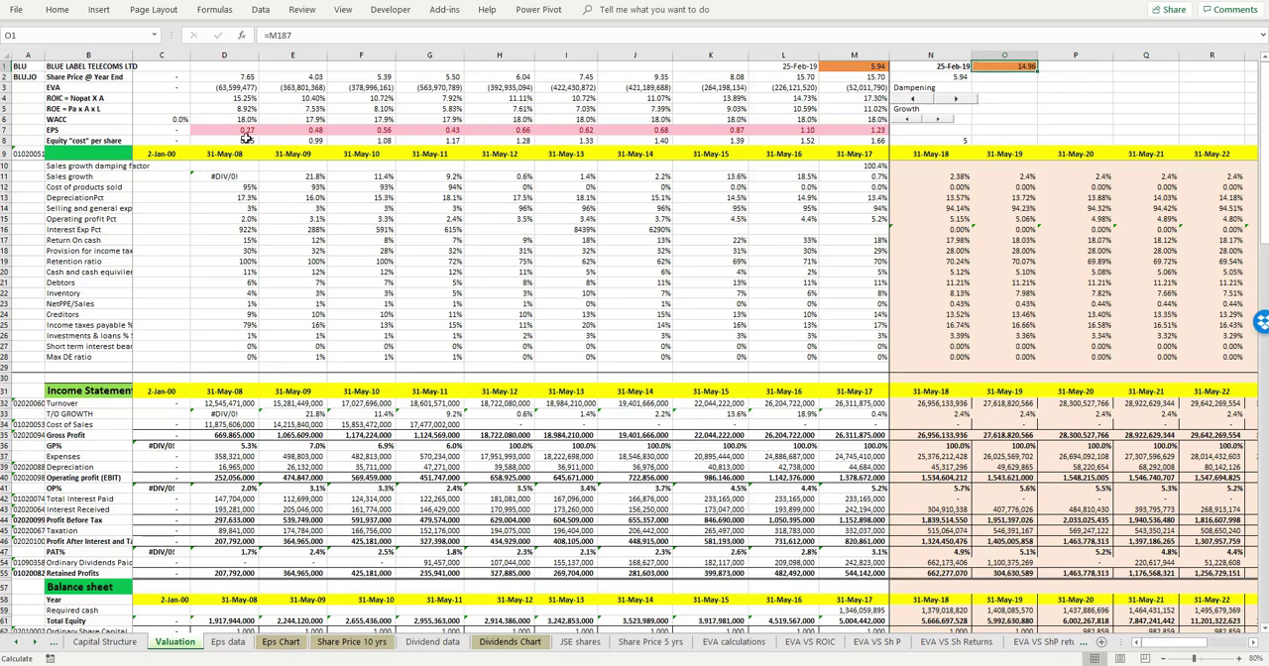